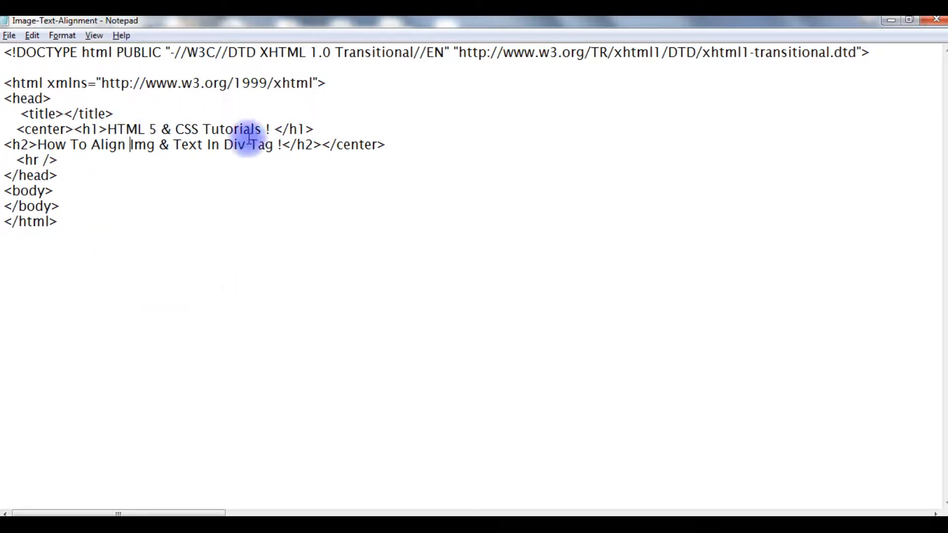
mouse_move(102, 103)
text(<)
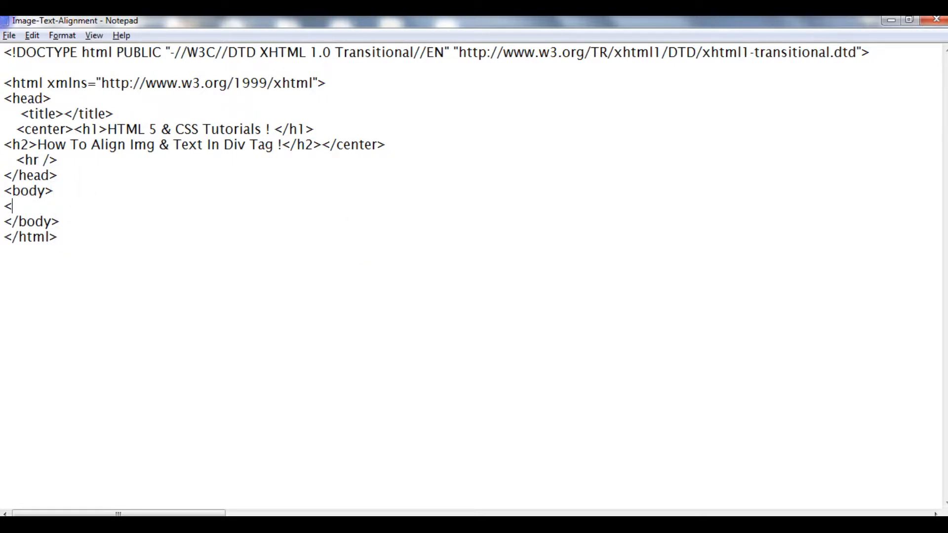
Add a div holding an img tag with empty src and alt="charan-img"
text(div>)
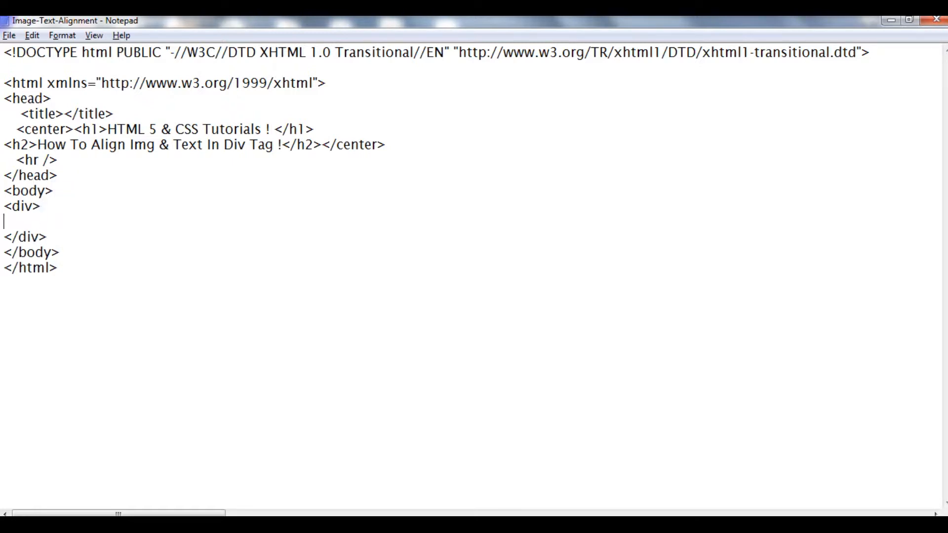
text(<img sr)
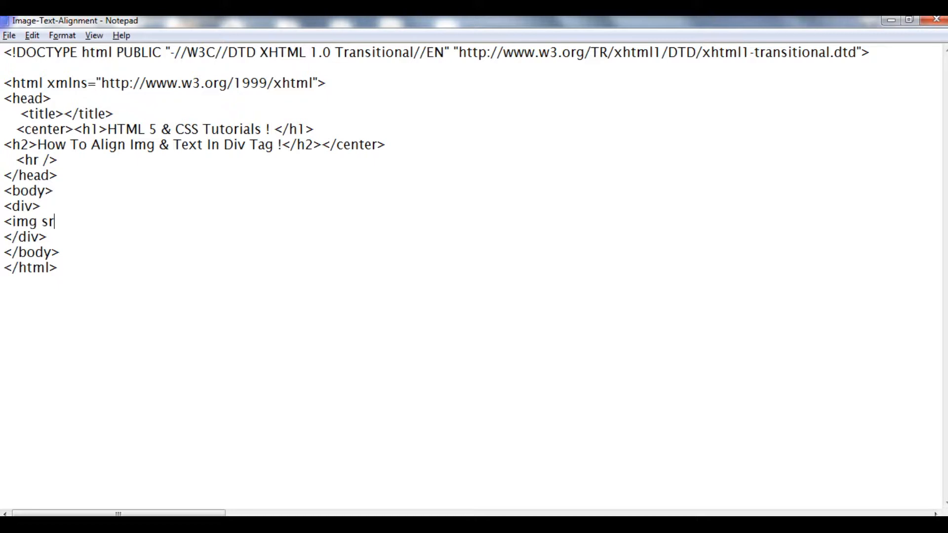
text(c=)
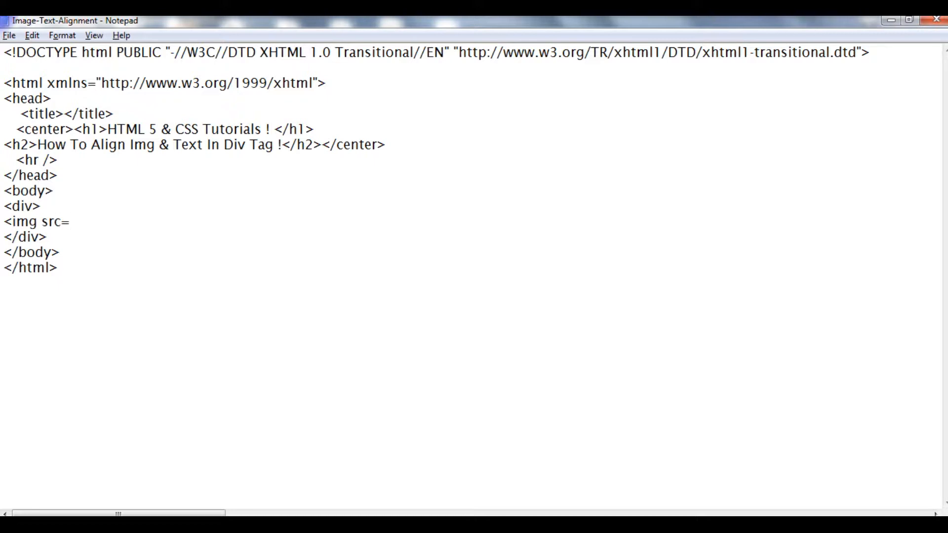
text("" alt)
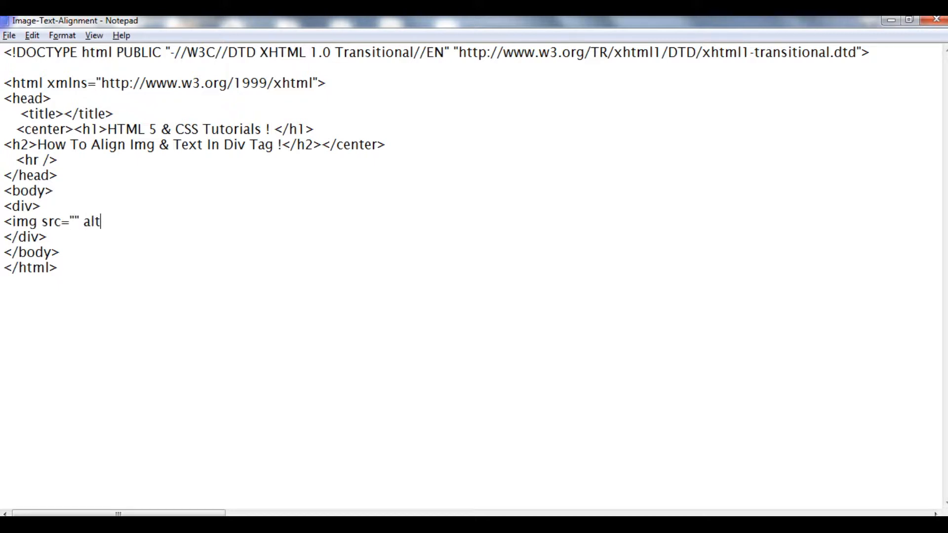
text(="charan)
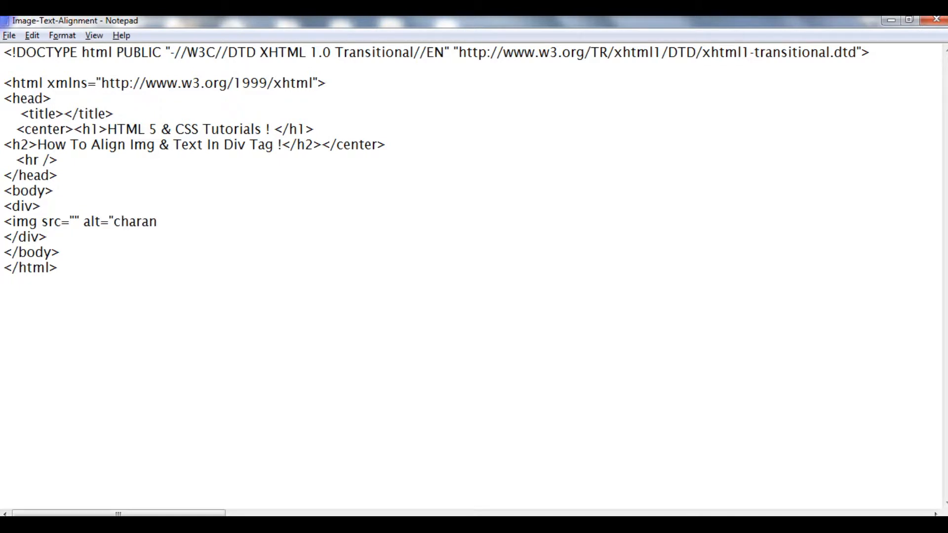
text(-img")
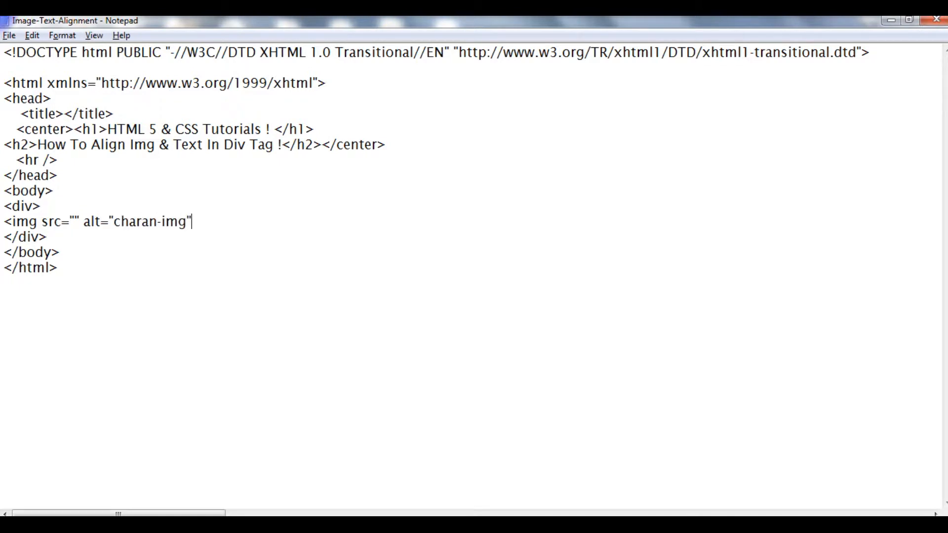
text(>)
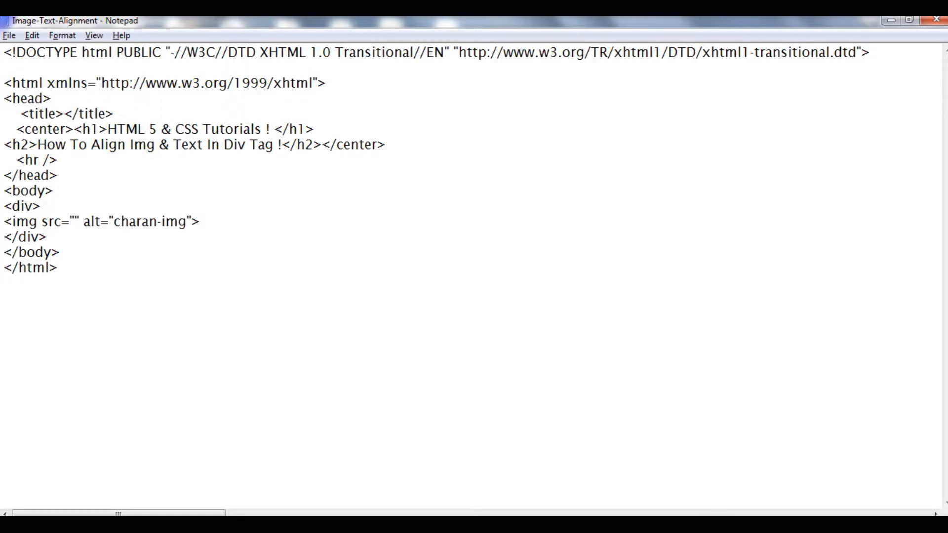
Type the sentence 'this is html5 image tutorial with css!' after the image
text(this is ht)
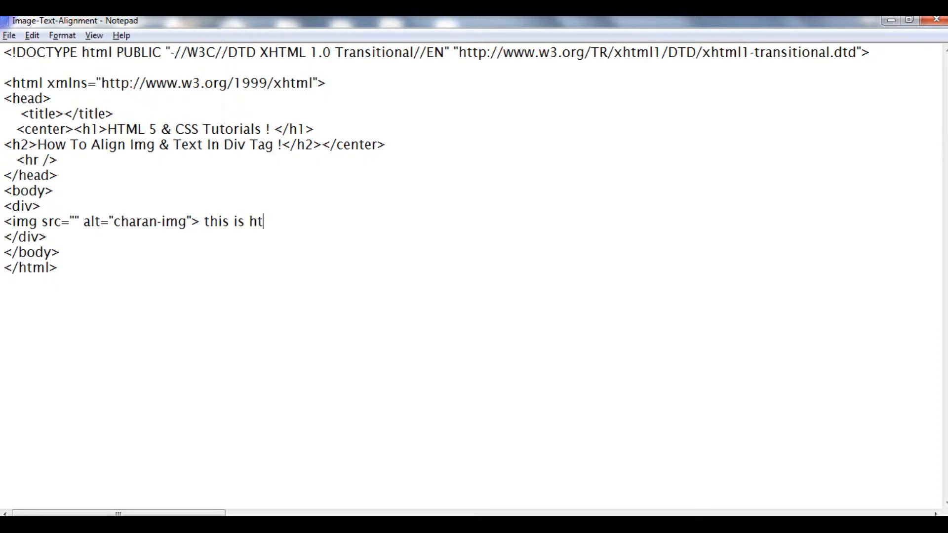
text(ml5)
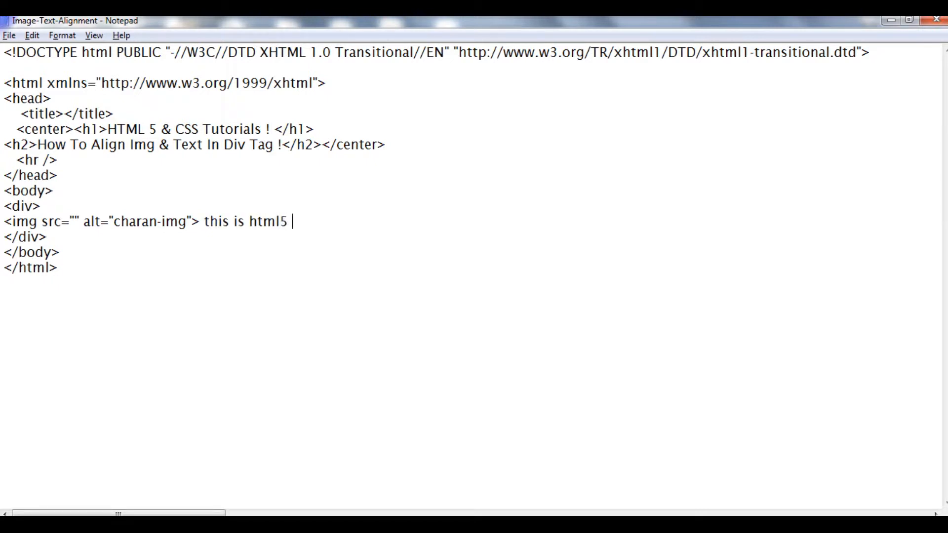
text(image t)
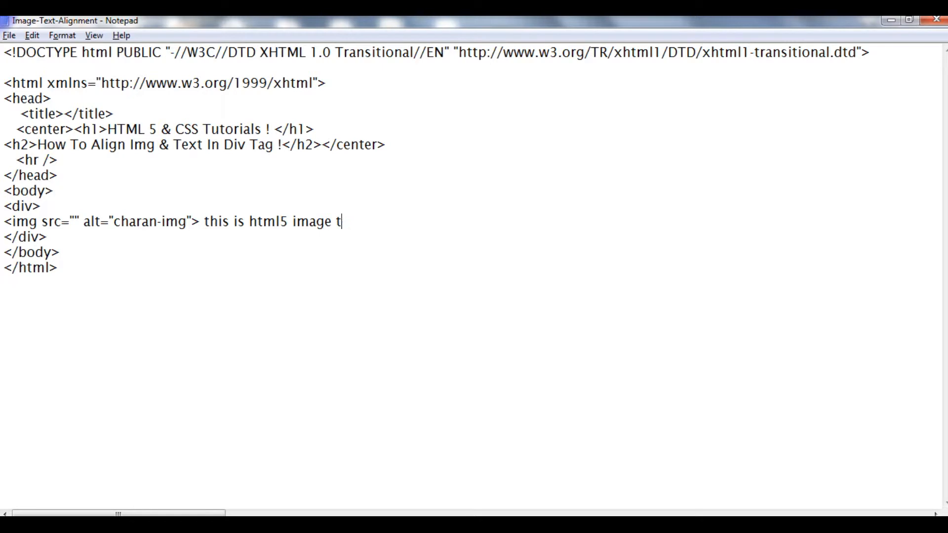
text(utorial)
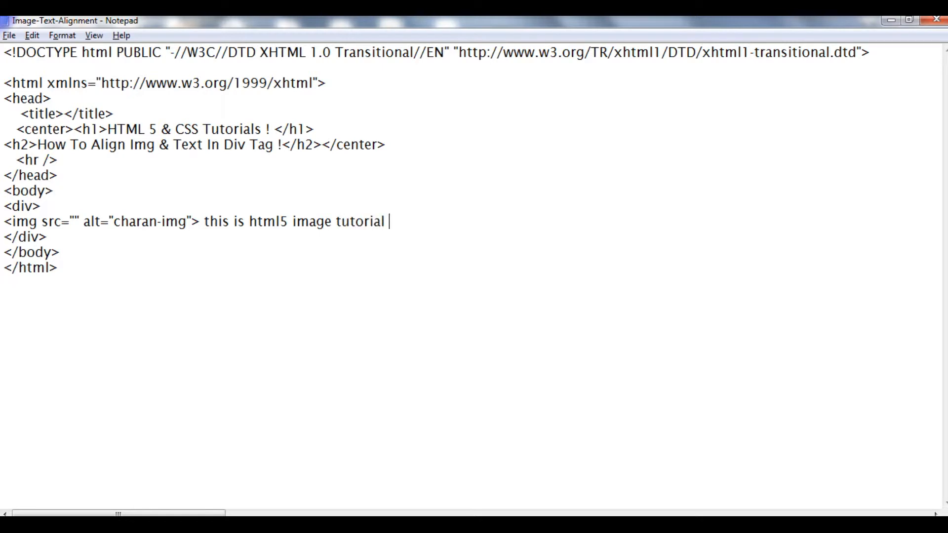
text(with css)
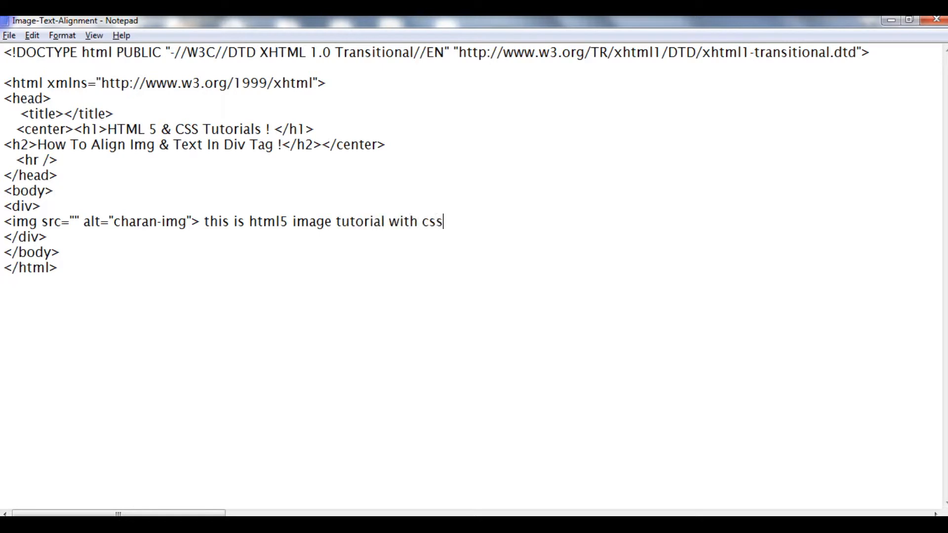
text(!)
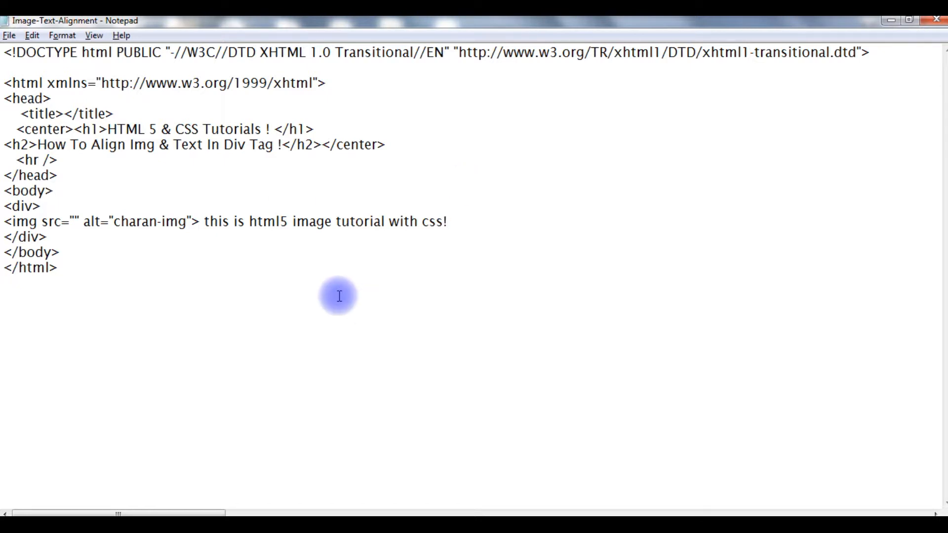
mouse_move(44, 222)
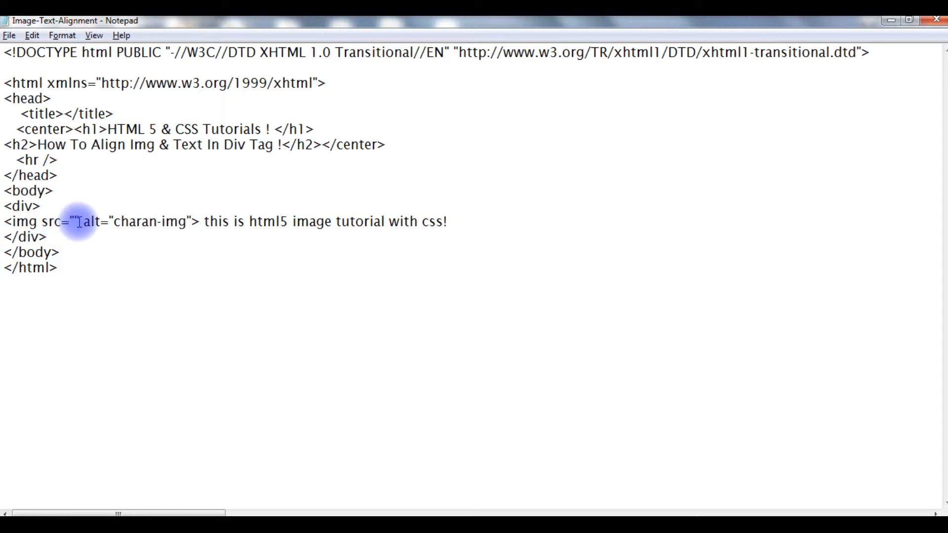
Fill the img src with C:\Users\user\Desktop\CHARAN.JPG
text(C:\Users\user\Desktop\CHARAN.JPG)
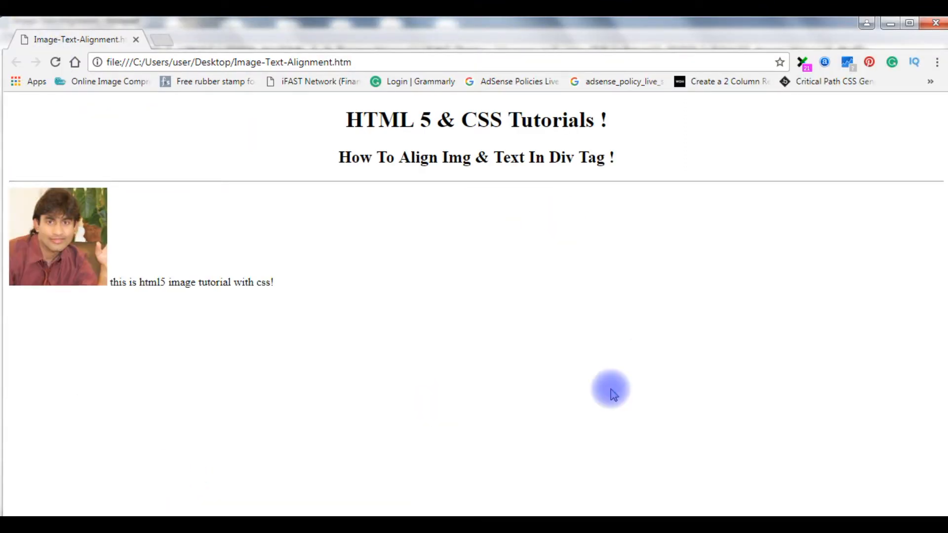
mouse_move(98, 296)
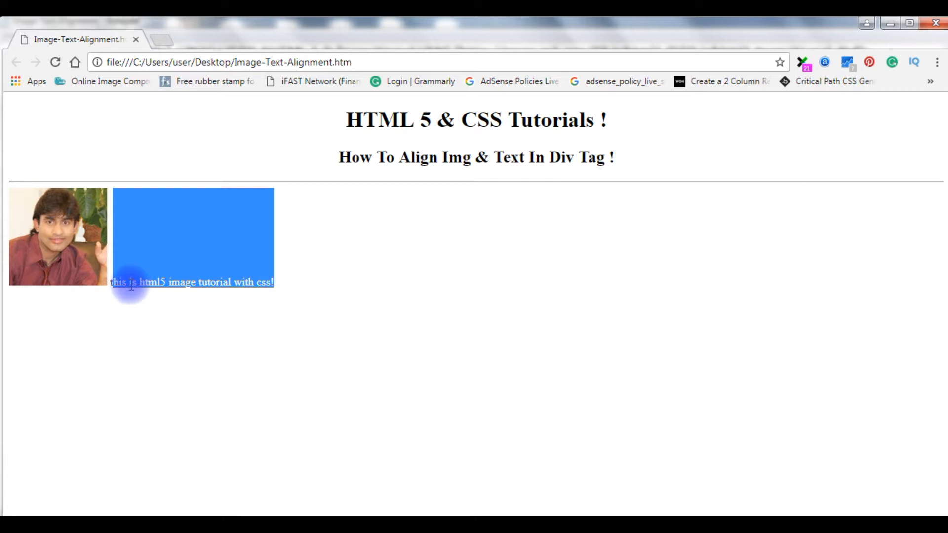
mouse_move(113, 202)
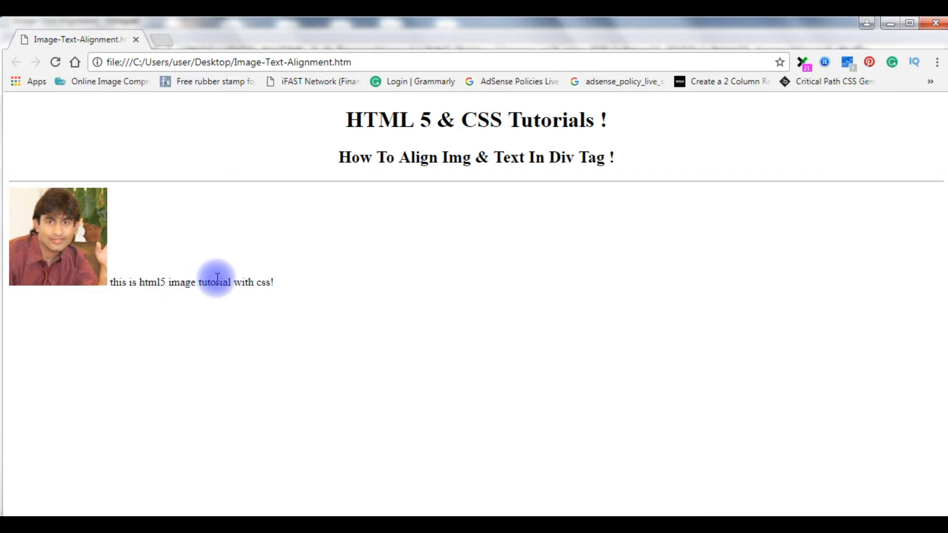
mouse_move(271, 506)
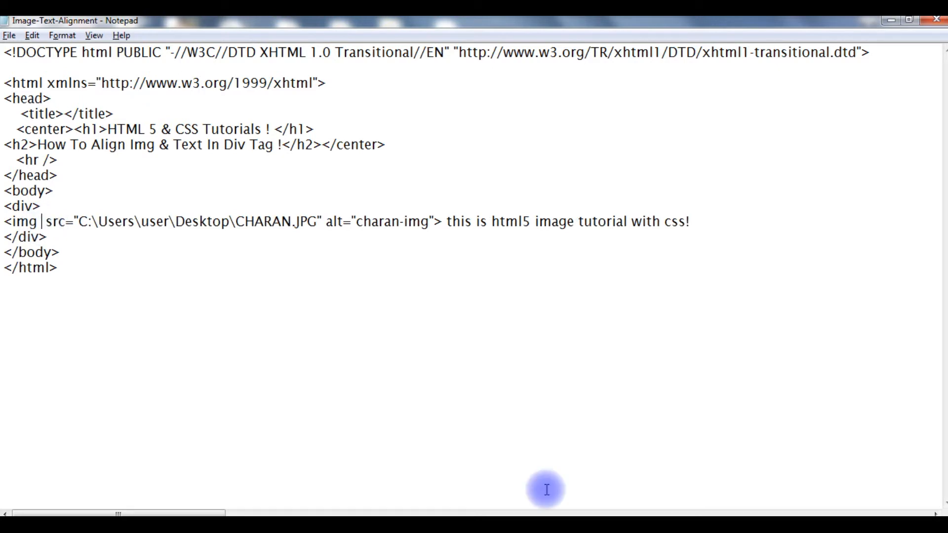
Add style="vertical-align: text-top;" to the img tag
text(style)
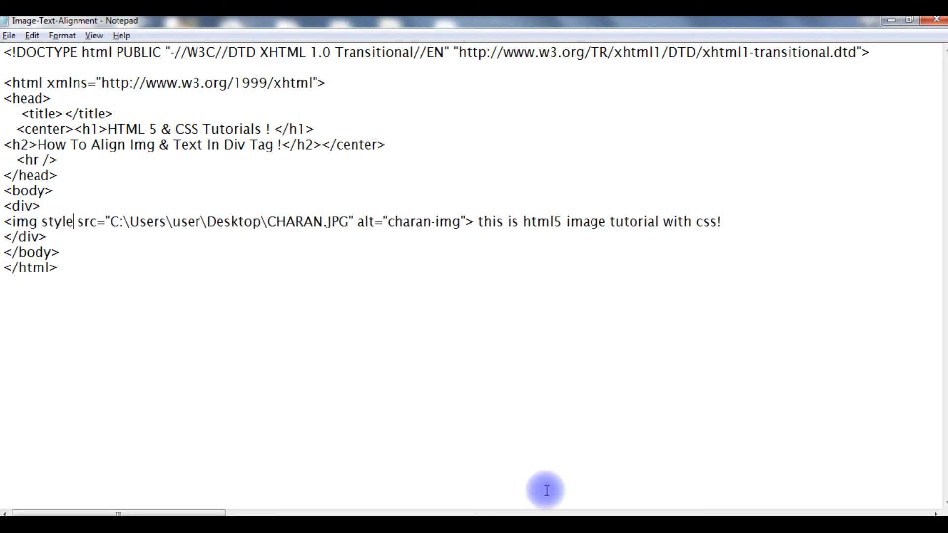
text(="")
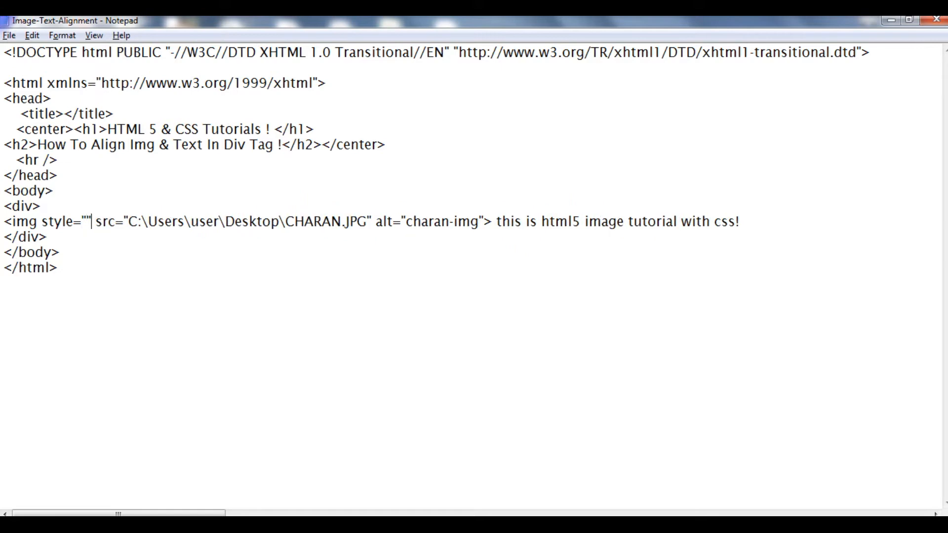
text(vertical)
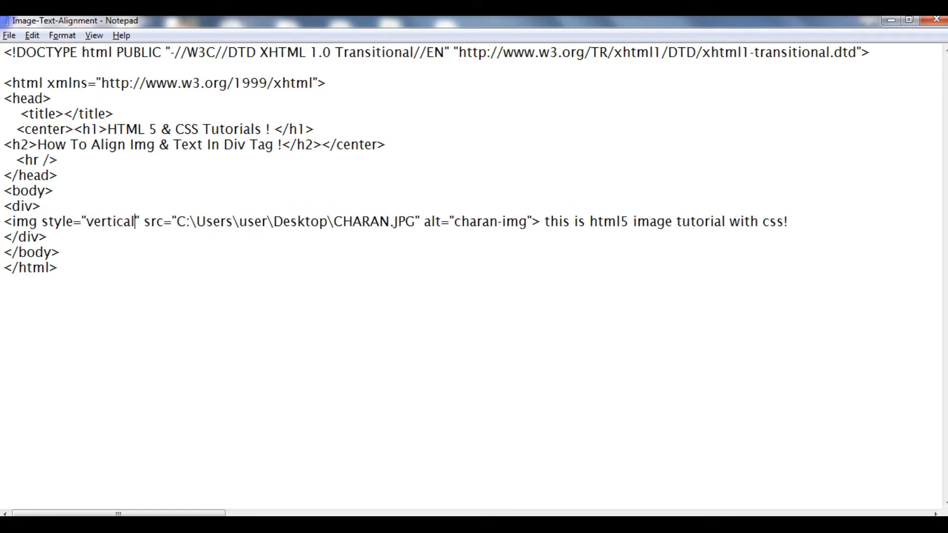
text(-alig)
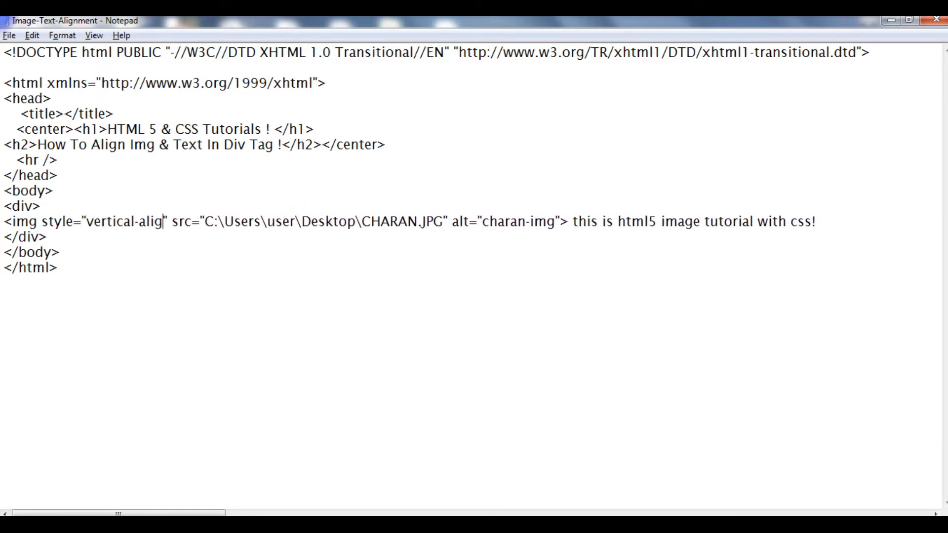
text(n)
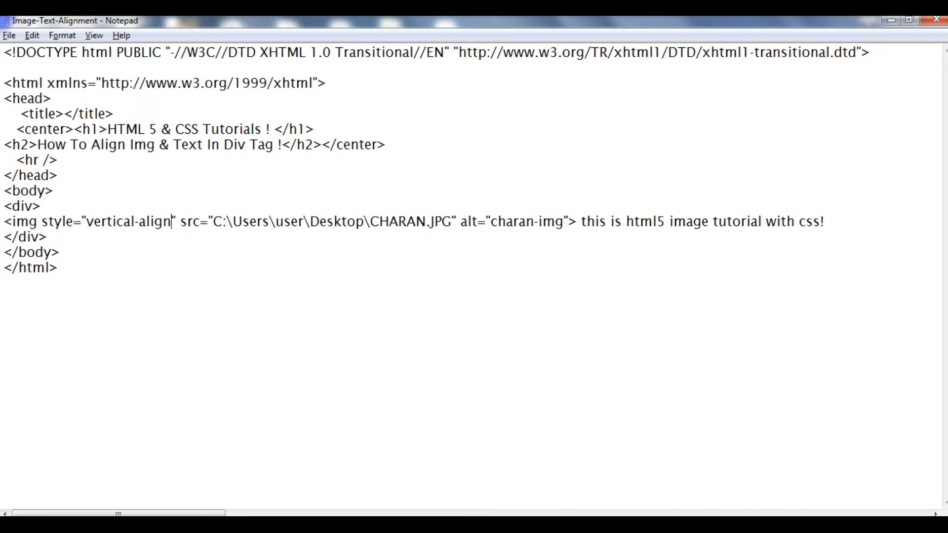
text(: te)
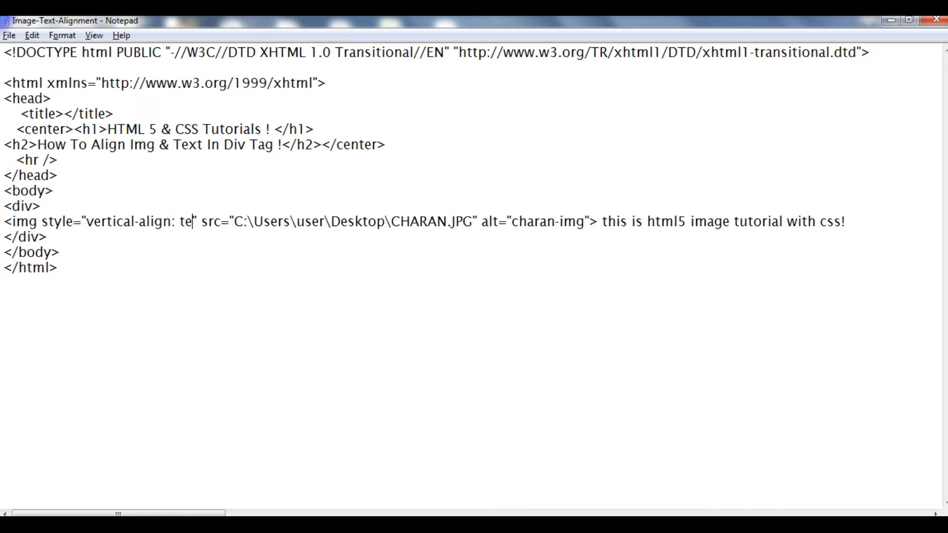
text(xt-top)
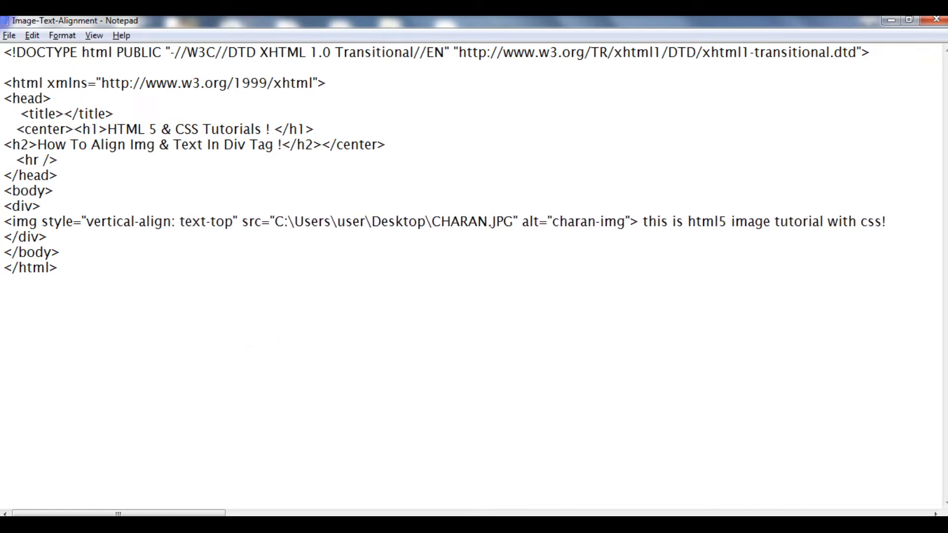
text(;)
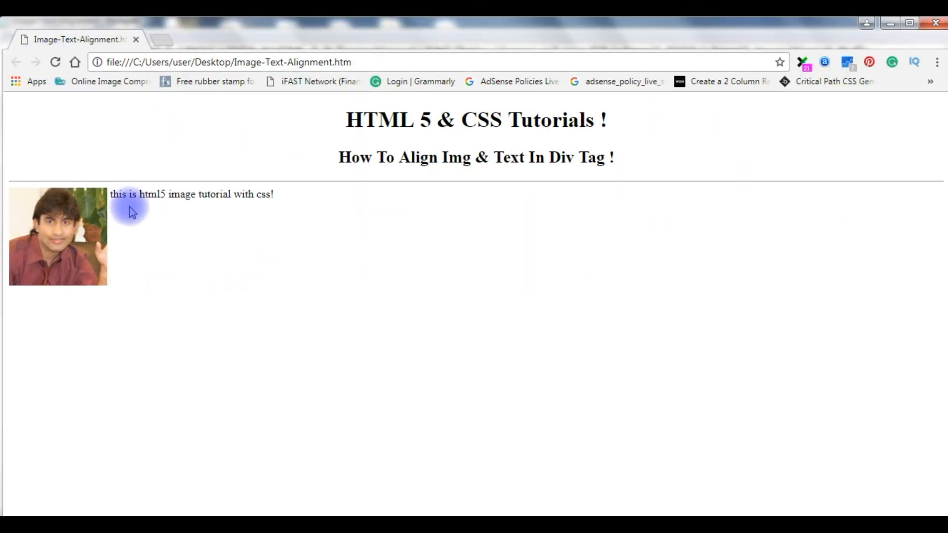
mouse_move(97, 193)
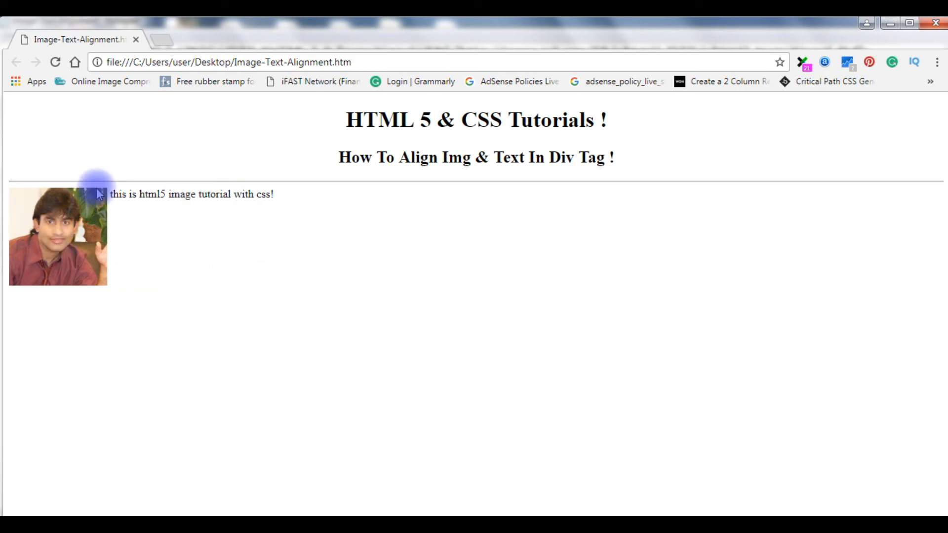
mouse_move(240, 283)
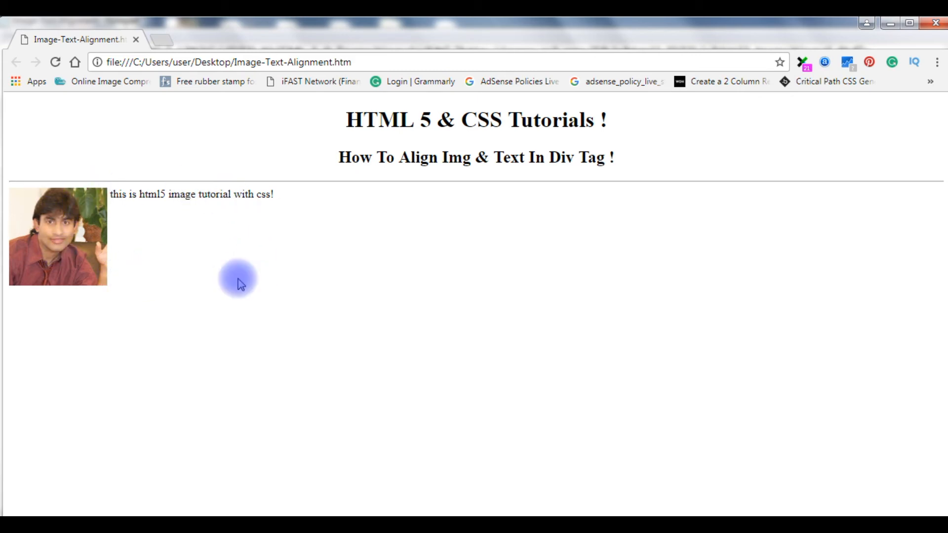
Select the sentence start in Chrome to confirm it sits level with the photo top
double_click(117, 194)
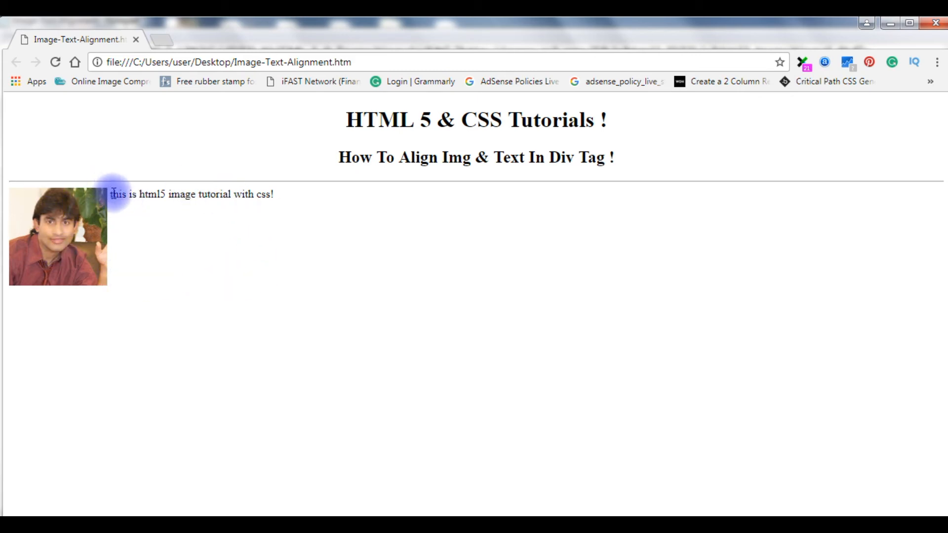